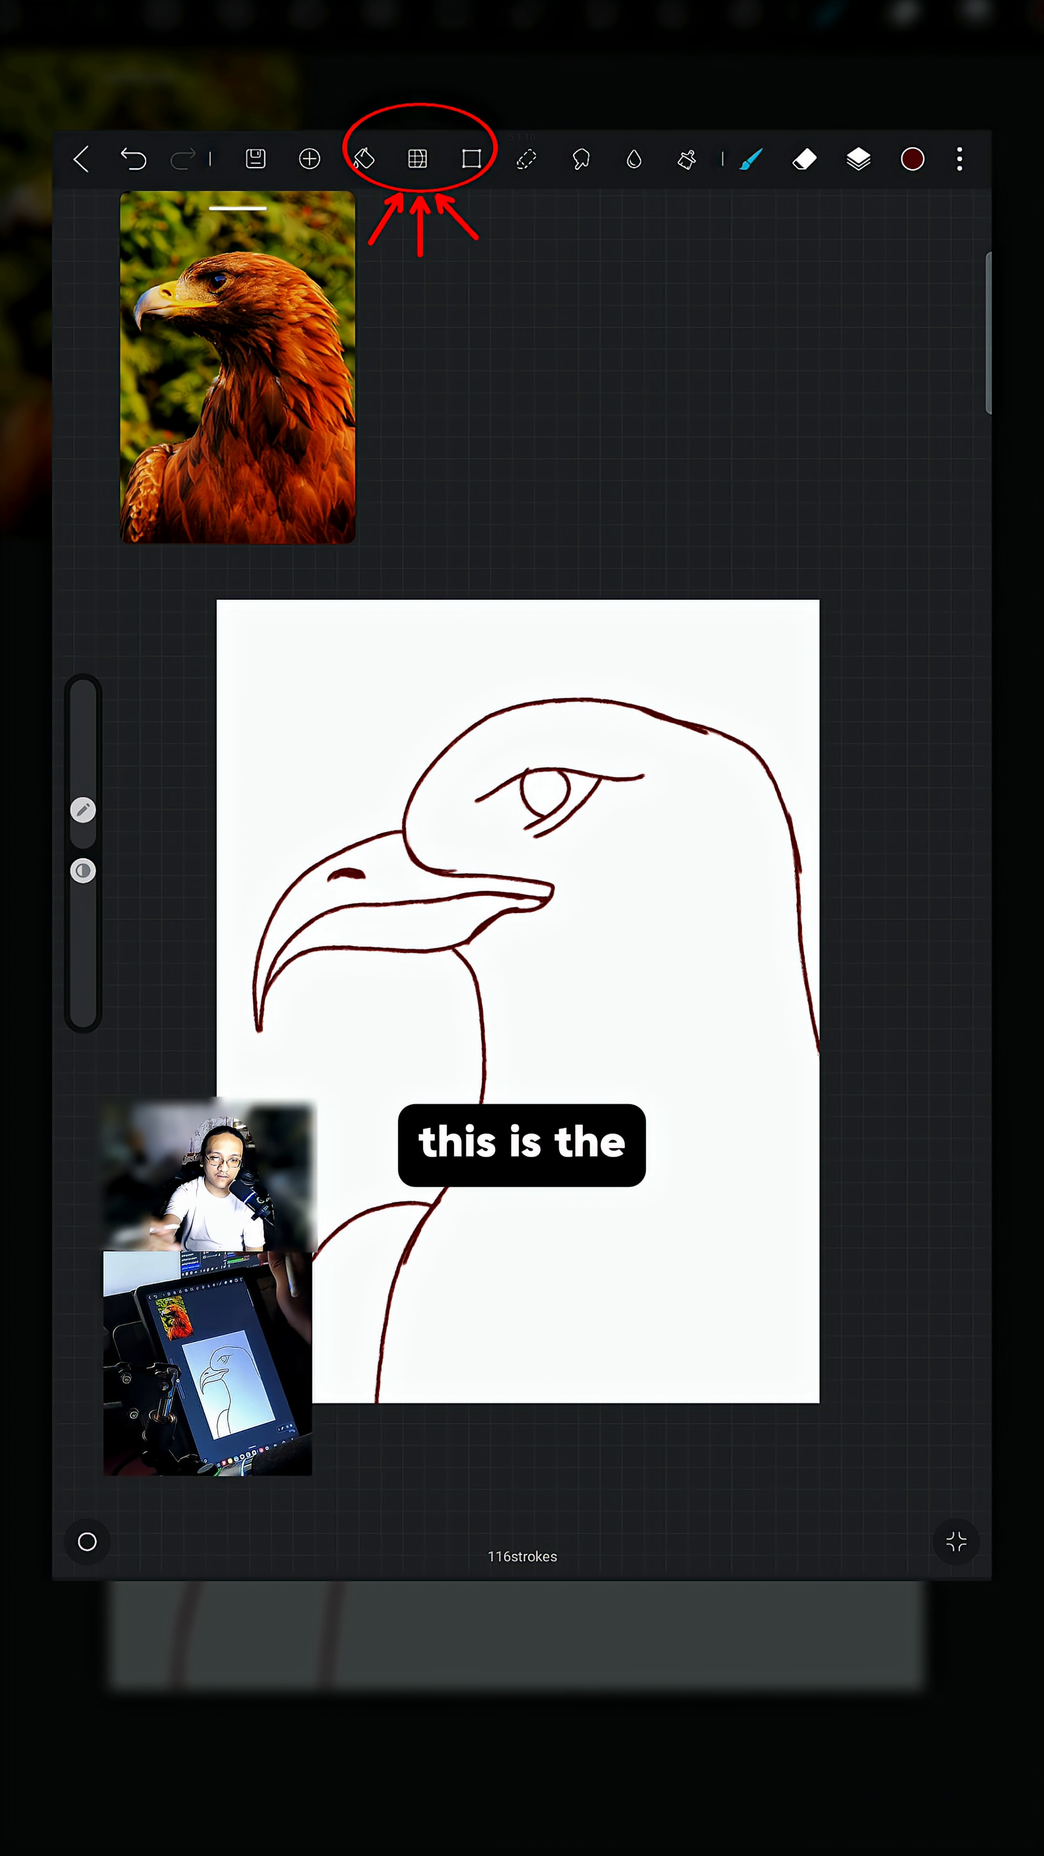
# Activate the Liquify tool on the eagle drawing and show its distortion mode list.
pyautogui.click(416, 159)
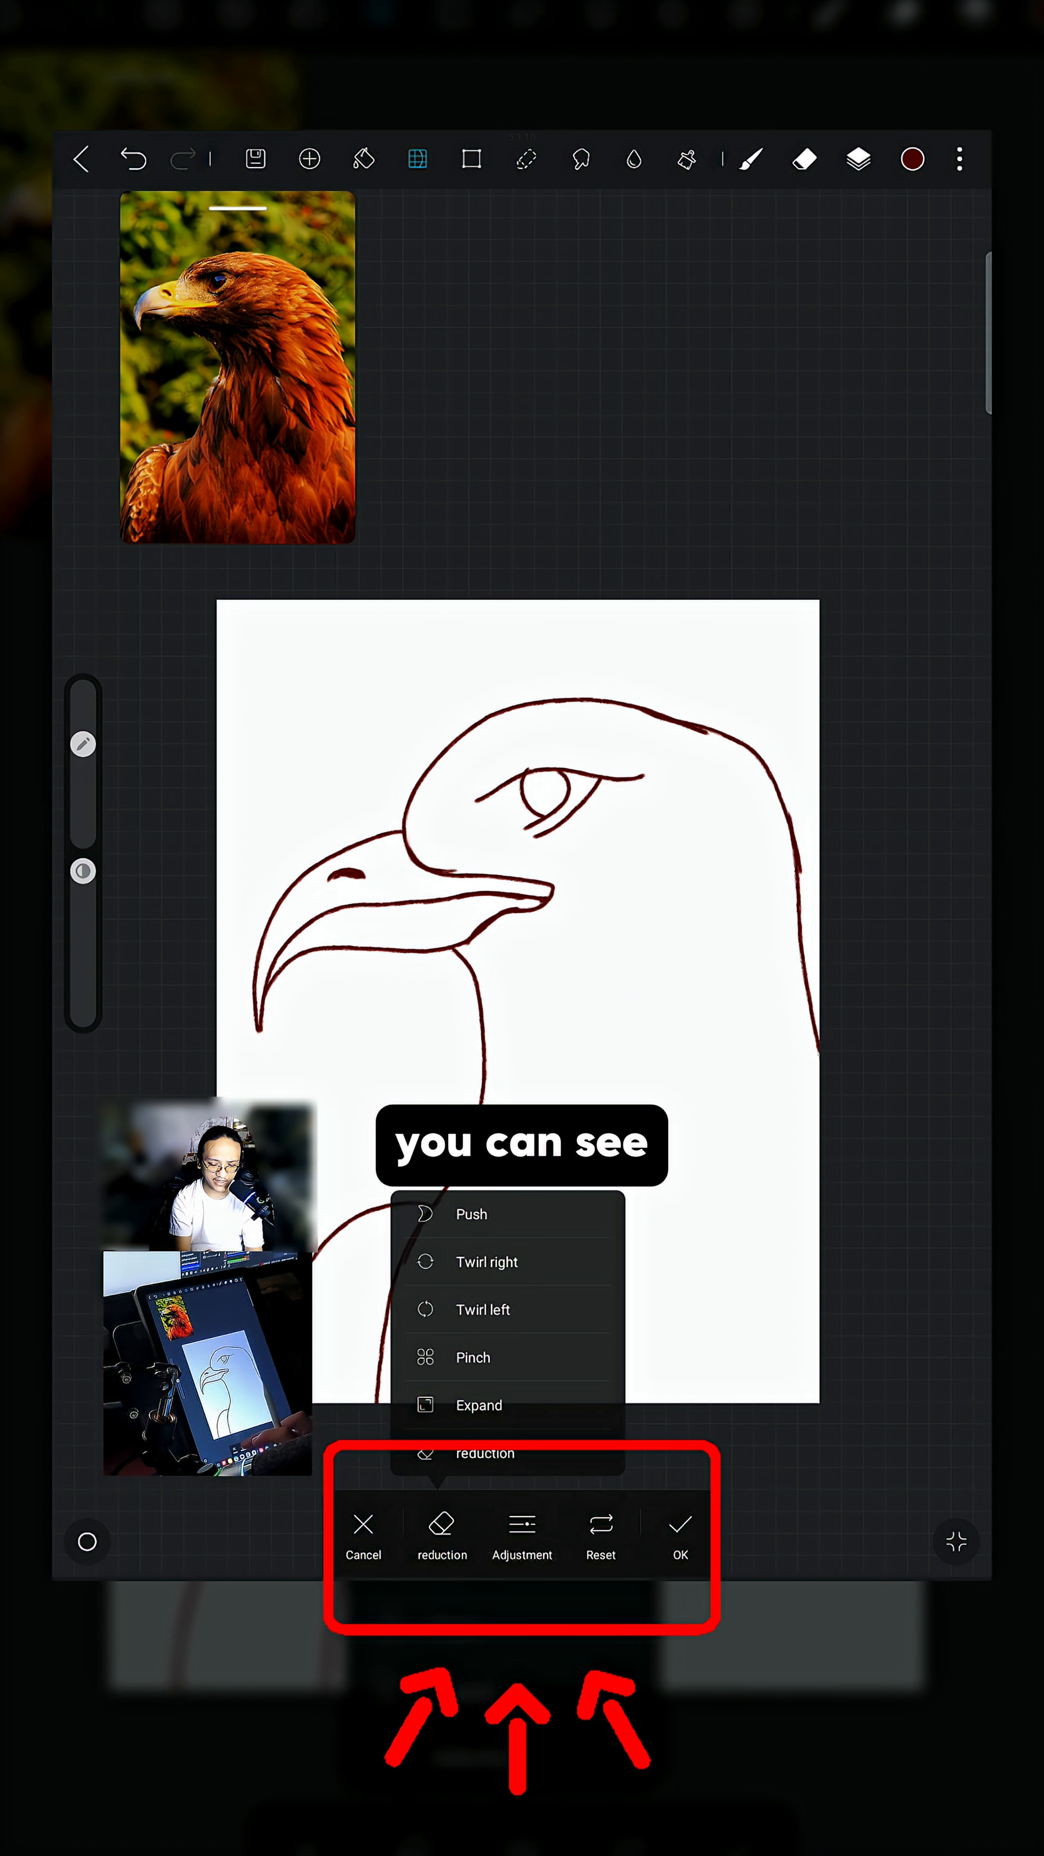
pyautogui.click(485, 1309)
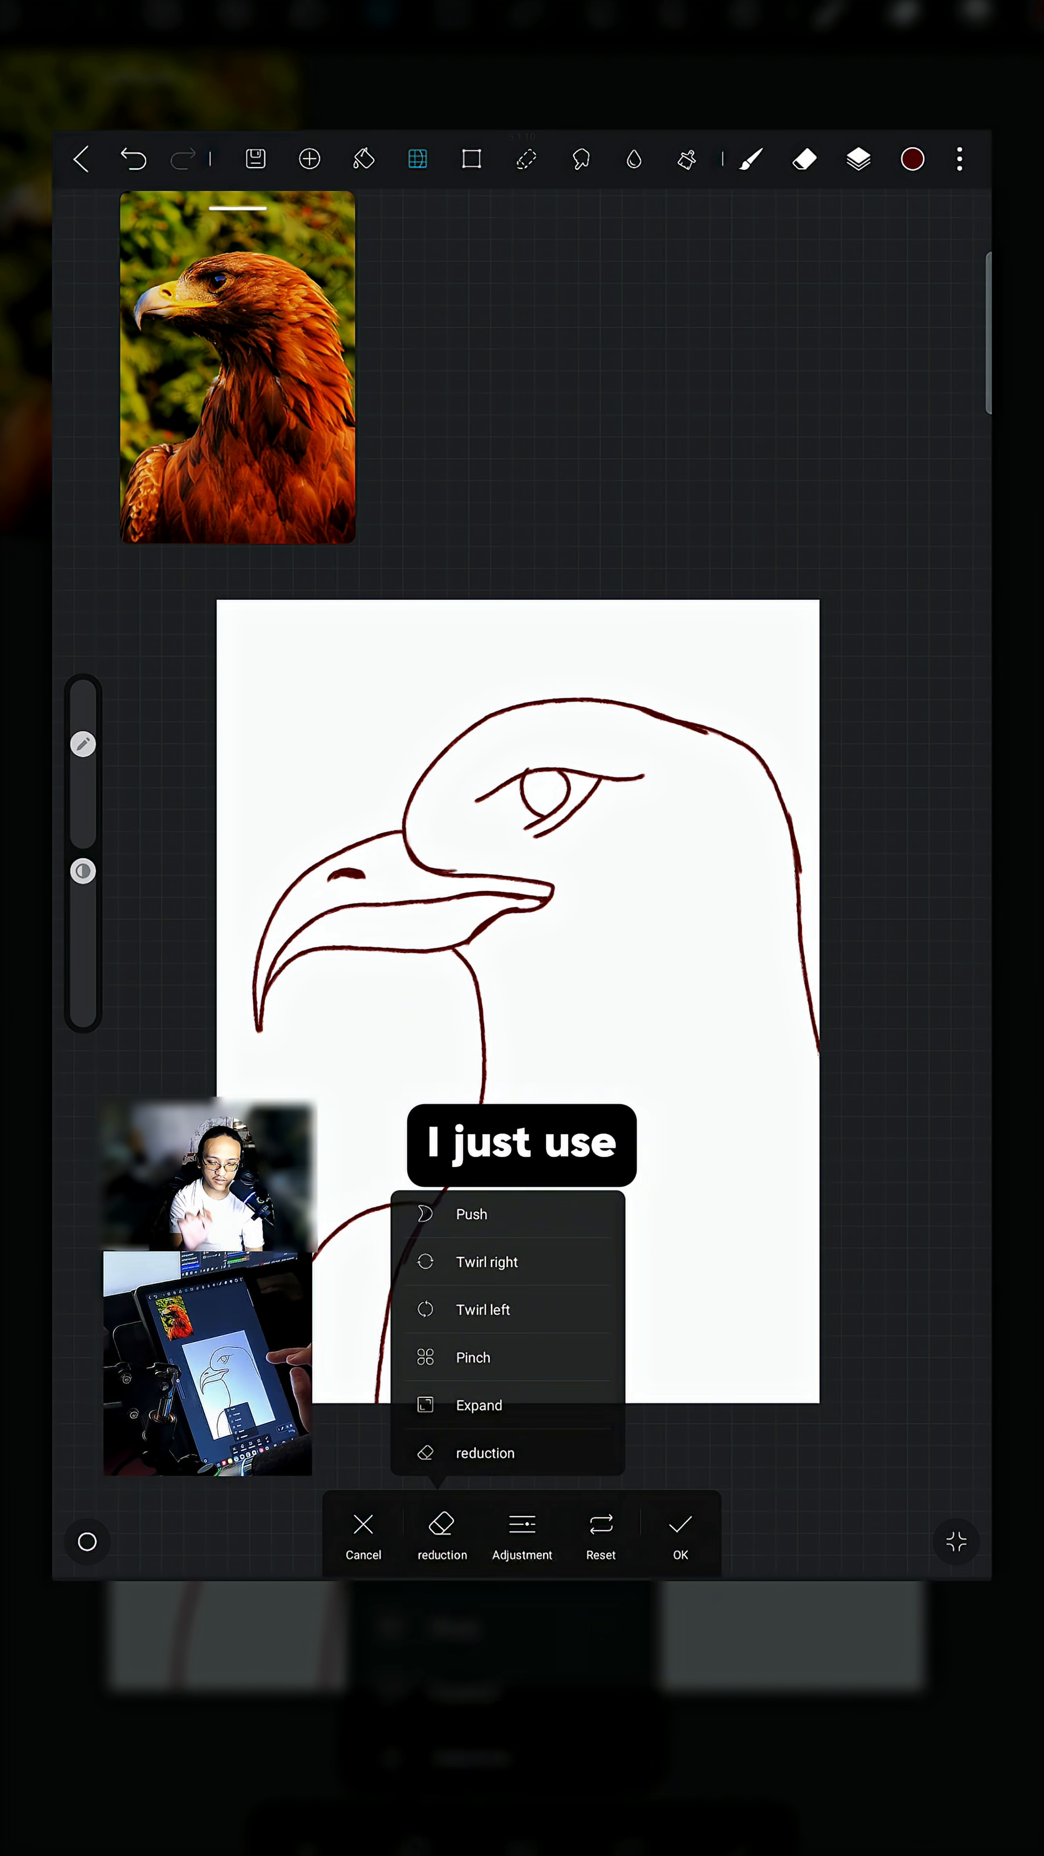
# Make Push the active liquify mode and reopen the mode list.
pyautogui.click(470, 1213)
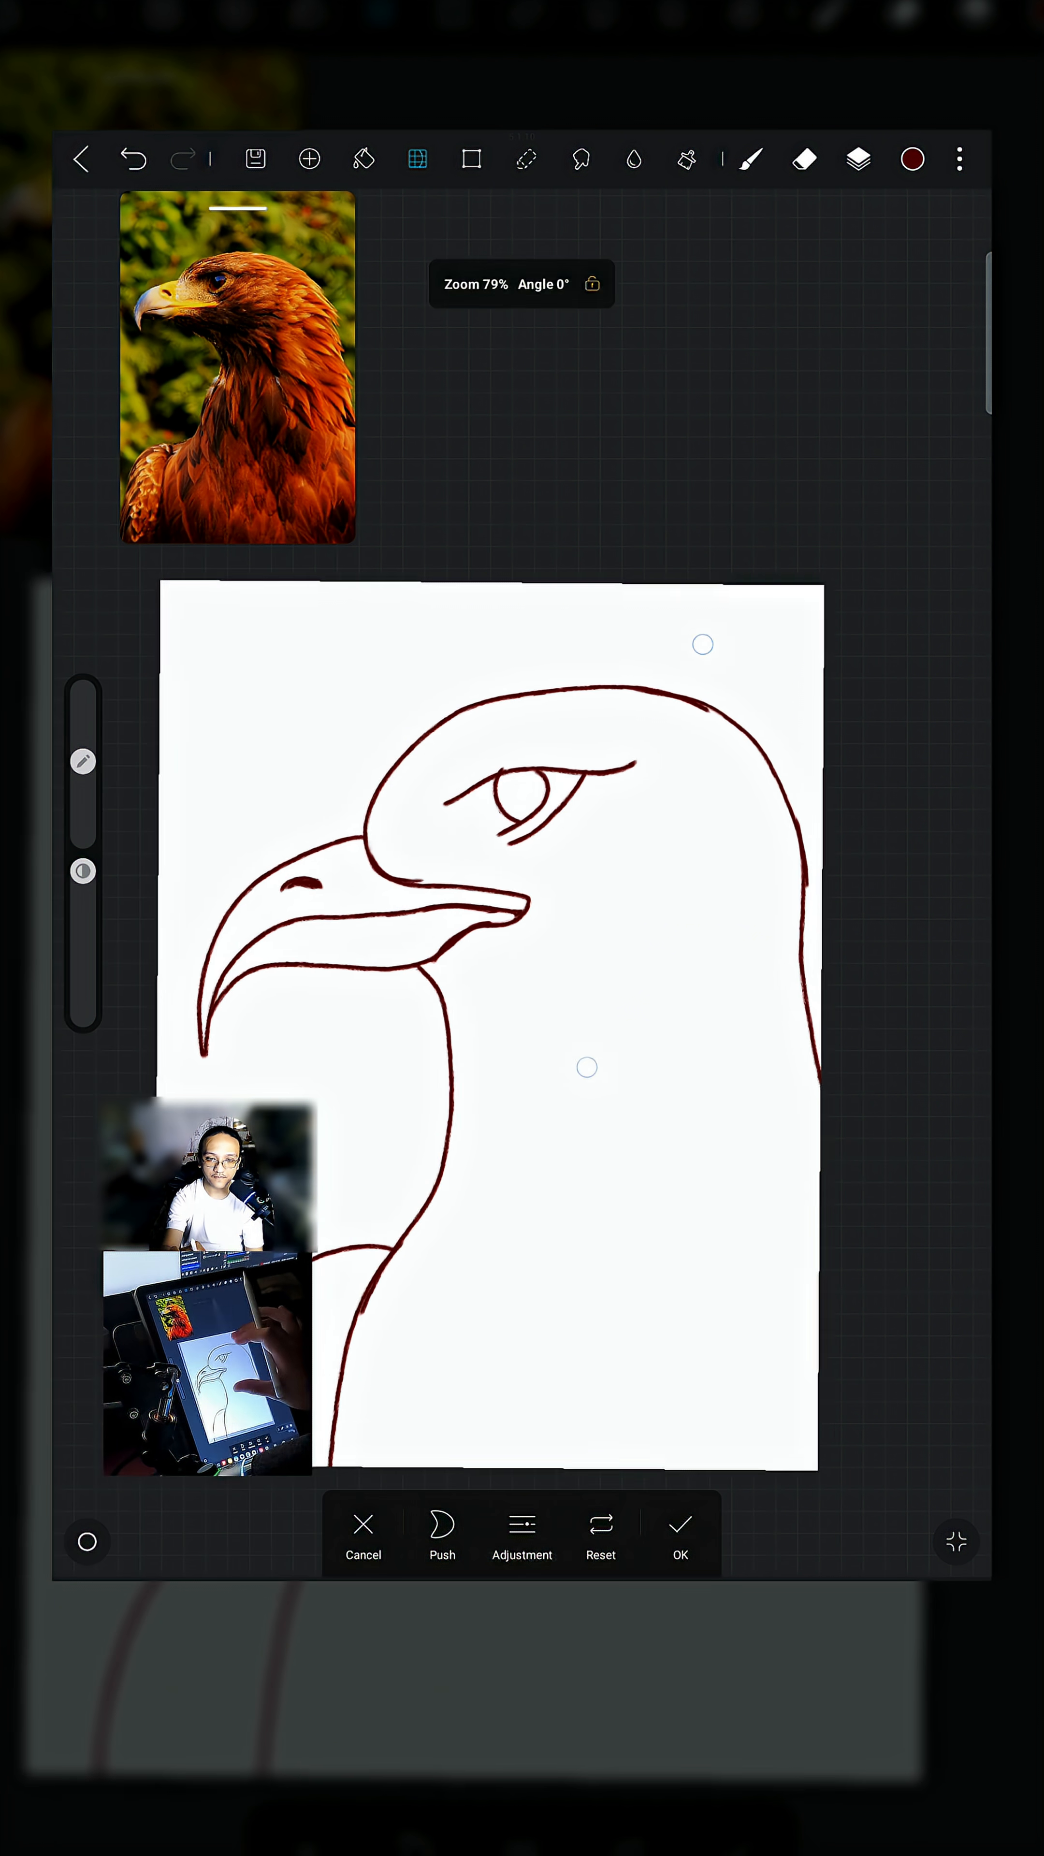
pyautogui.click(442, 1533)
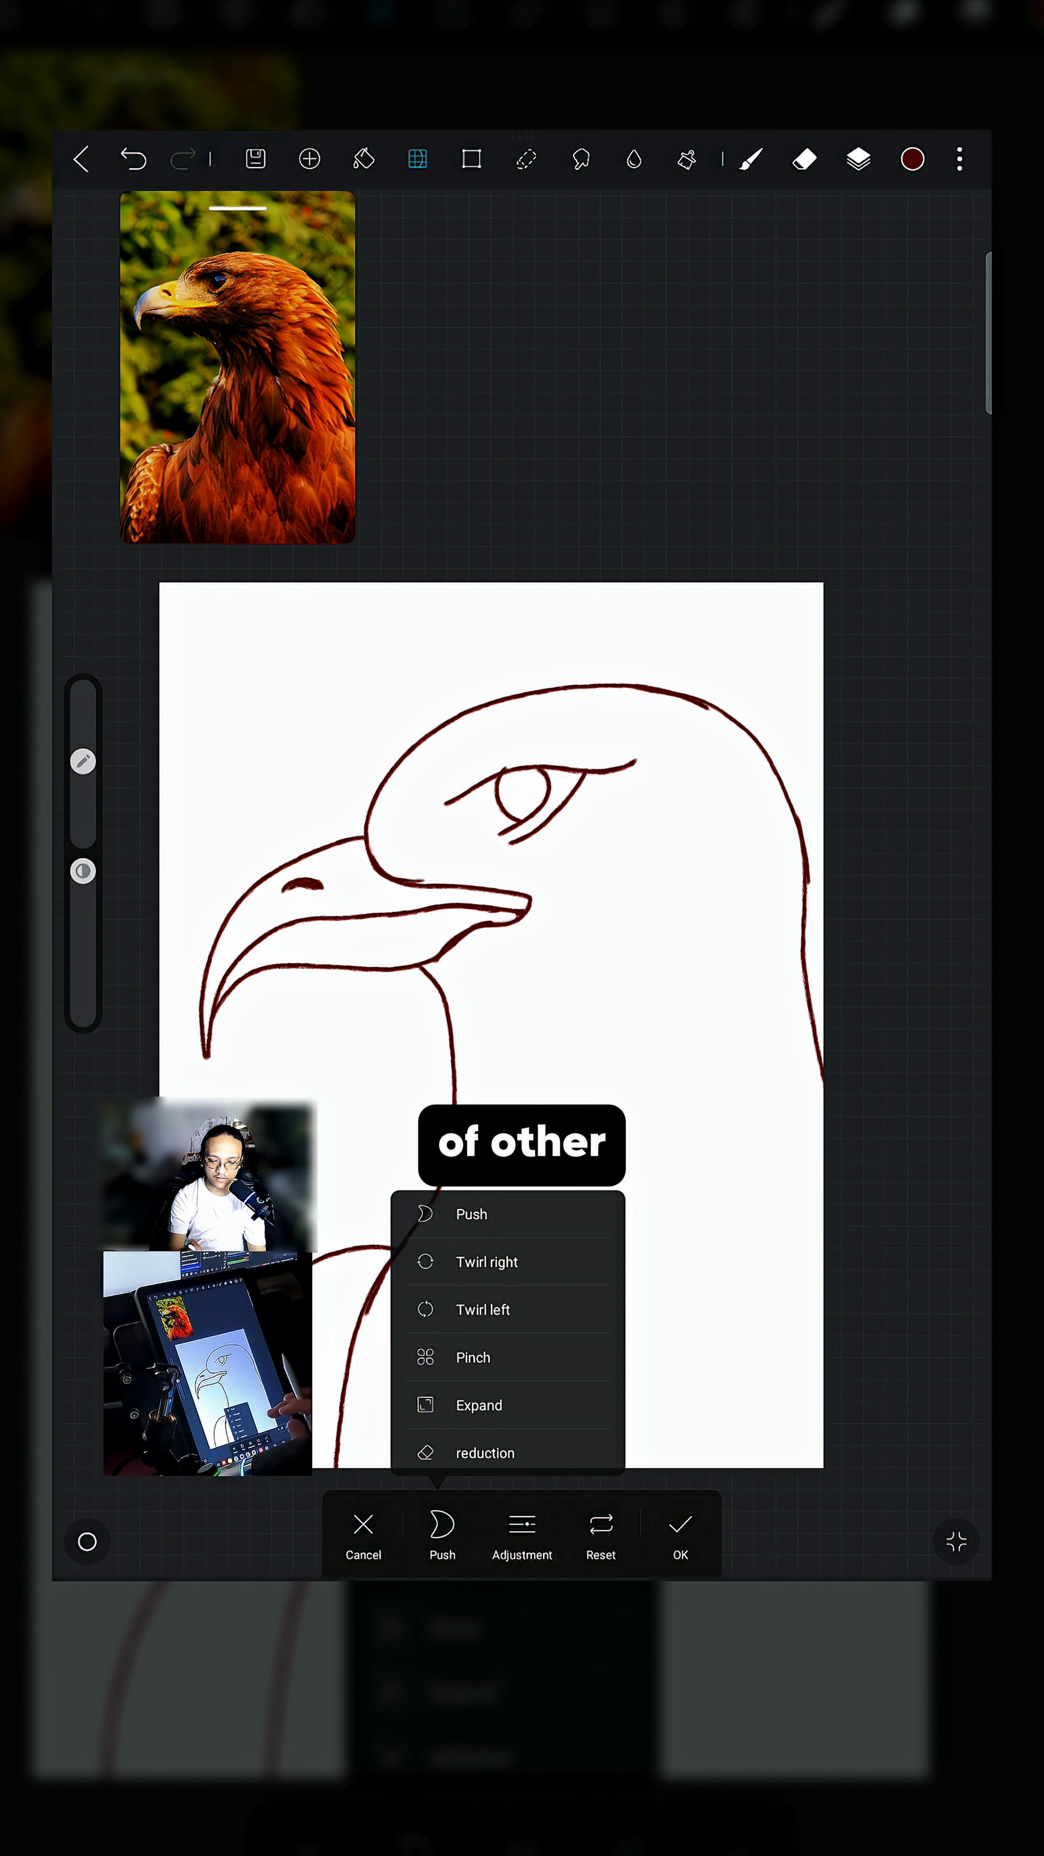
# Try Twirl right on the neck, undo it, try Twirl left, then switch to Expand.
pyautogui.click(485, 1261)
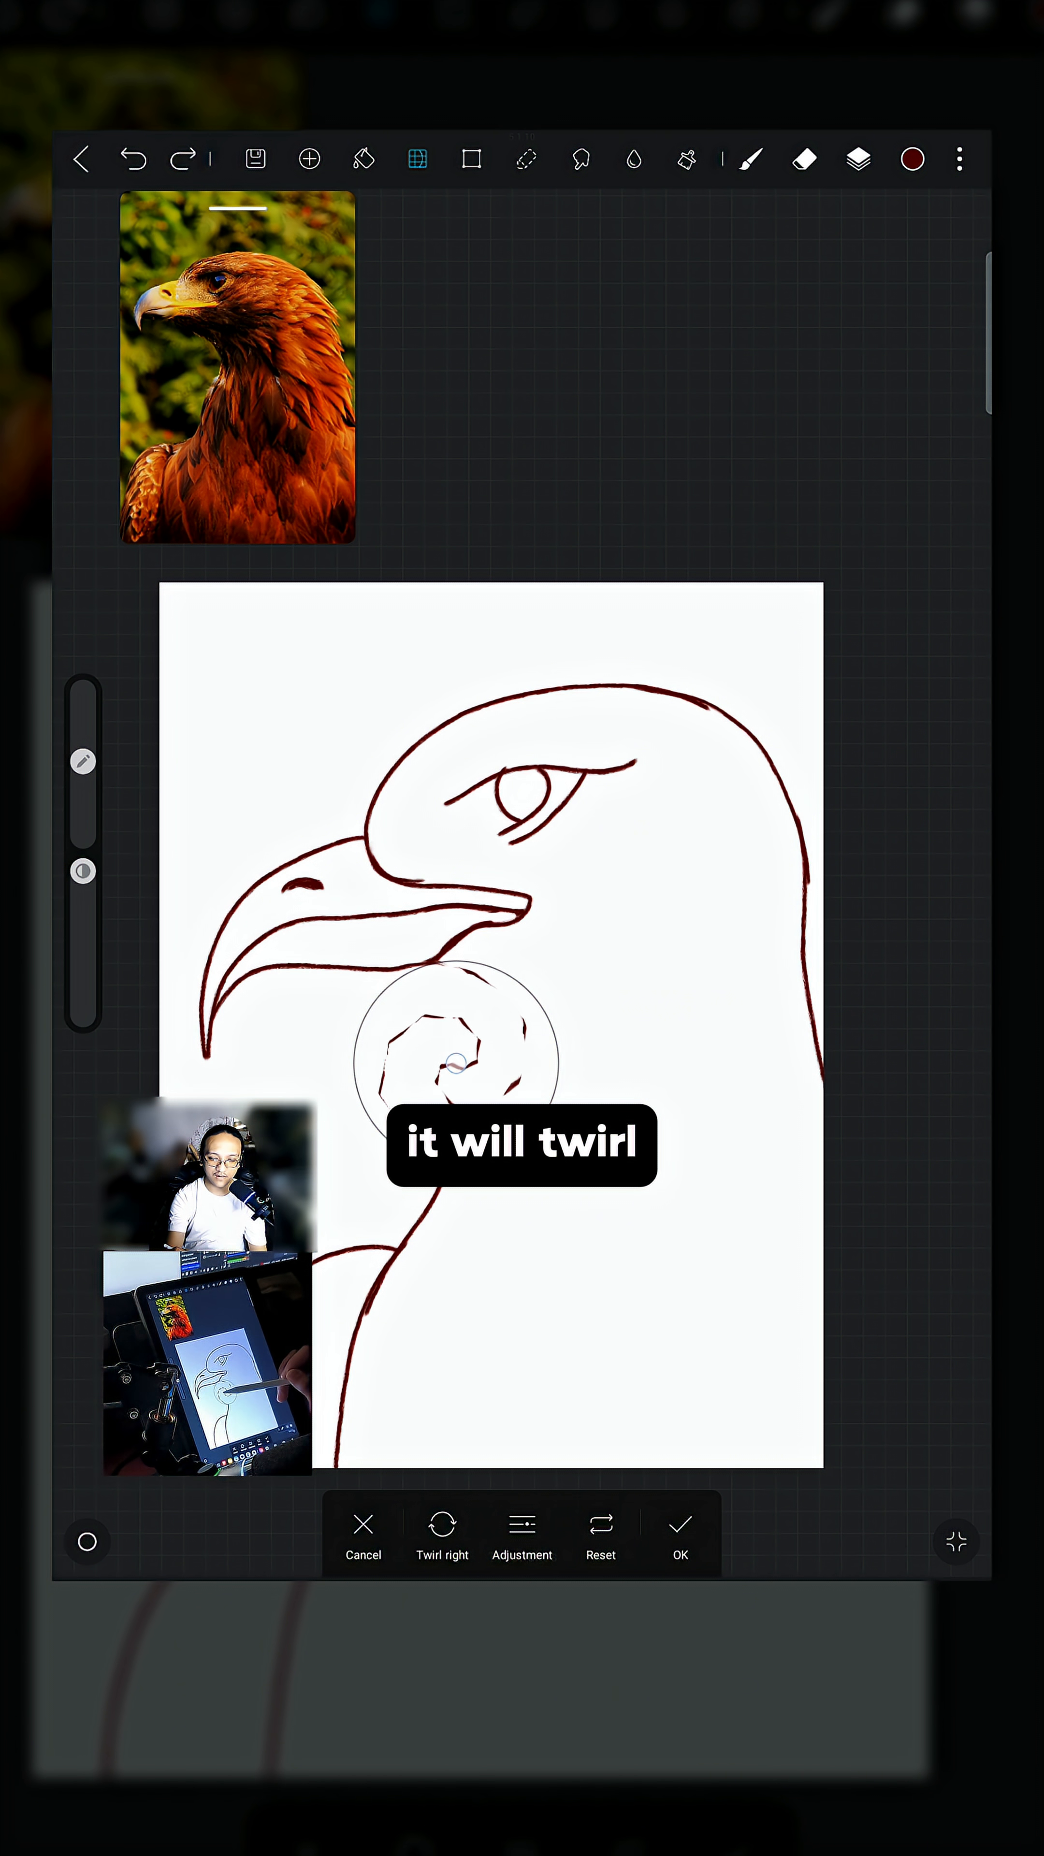
pyautogui.click(132, 159)
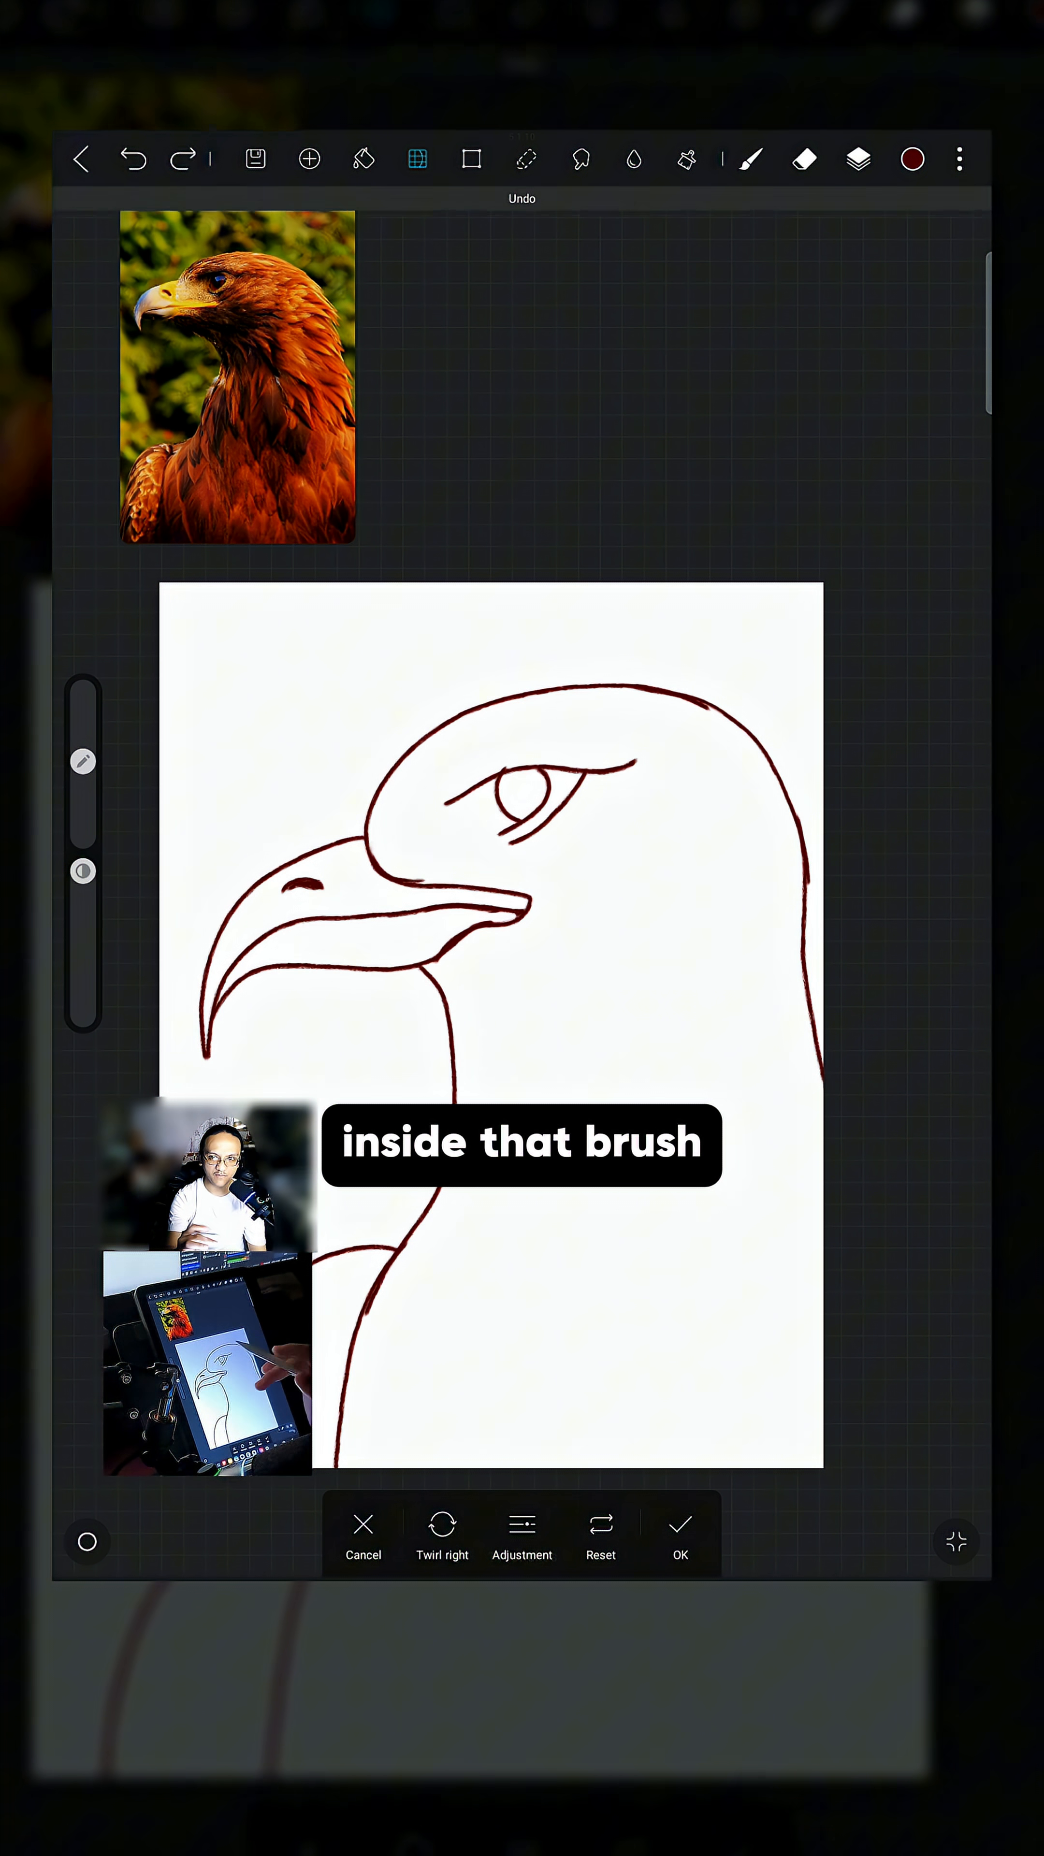
pyautogui.click(442, 1532)
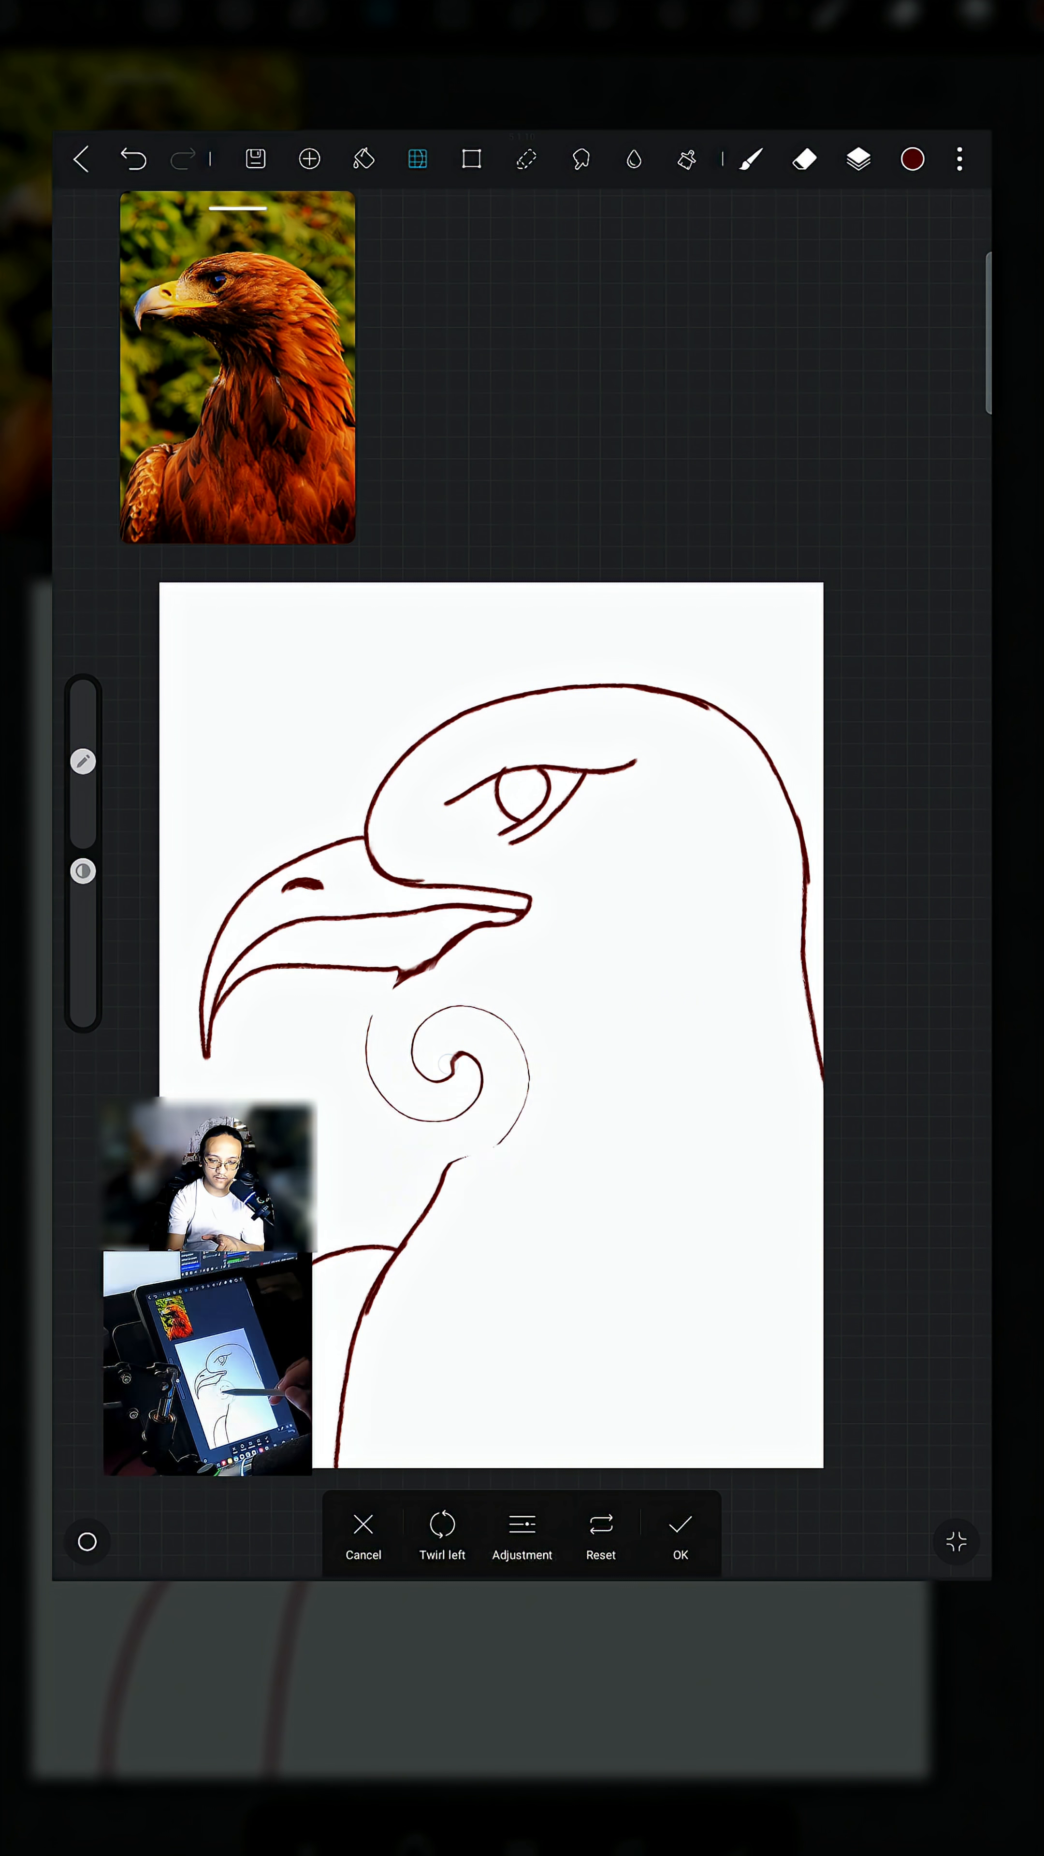
pyautogui.click(442, 1524)
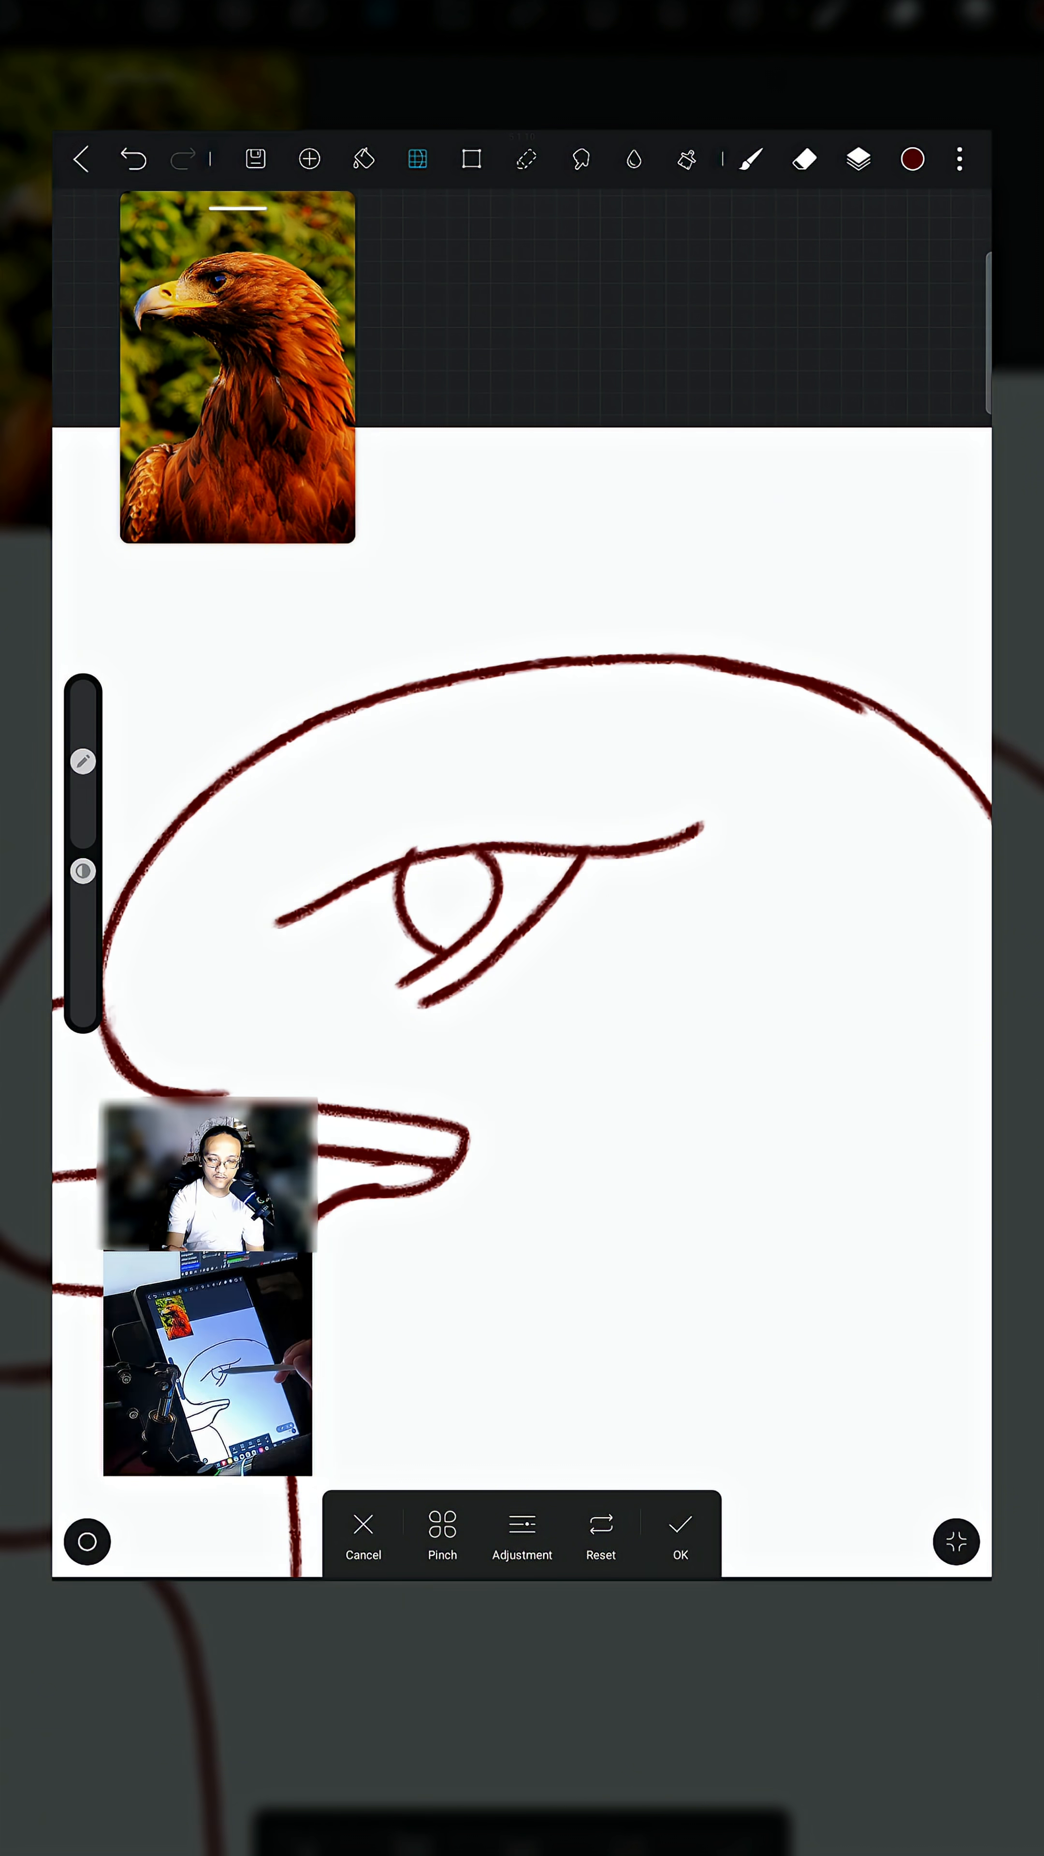
pyautogui.click(443, 1528)
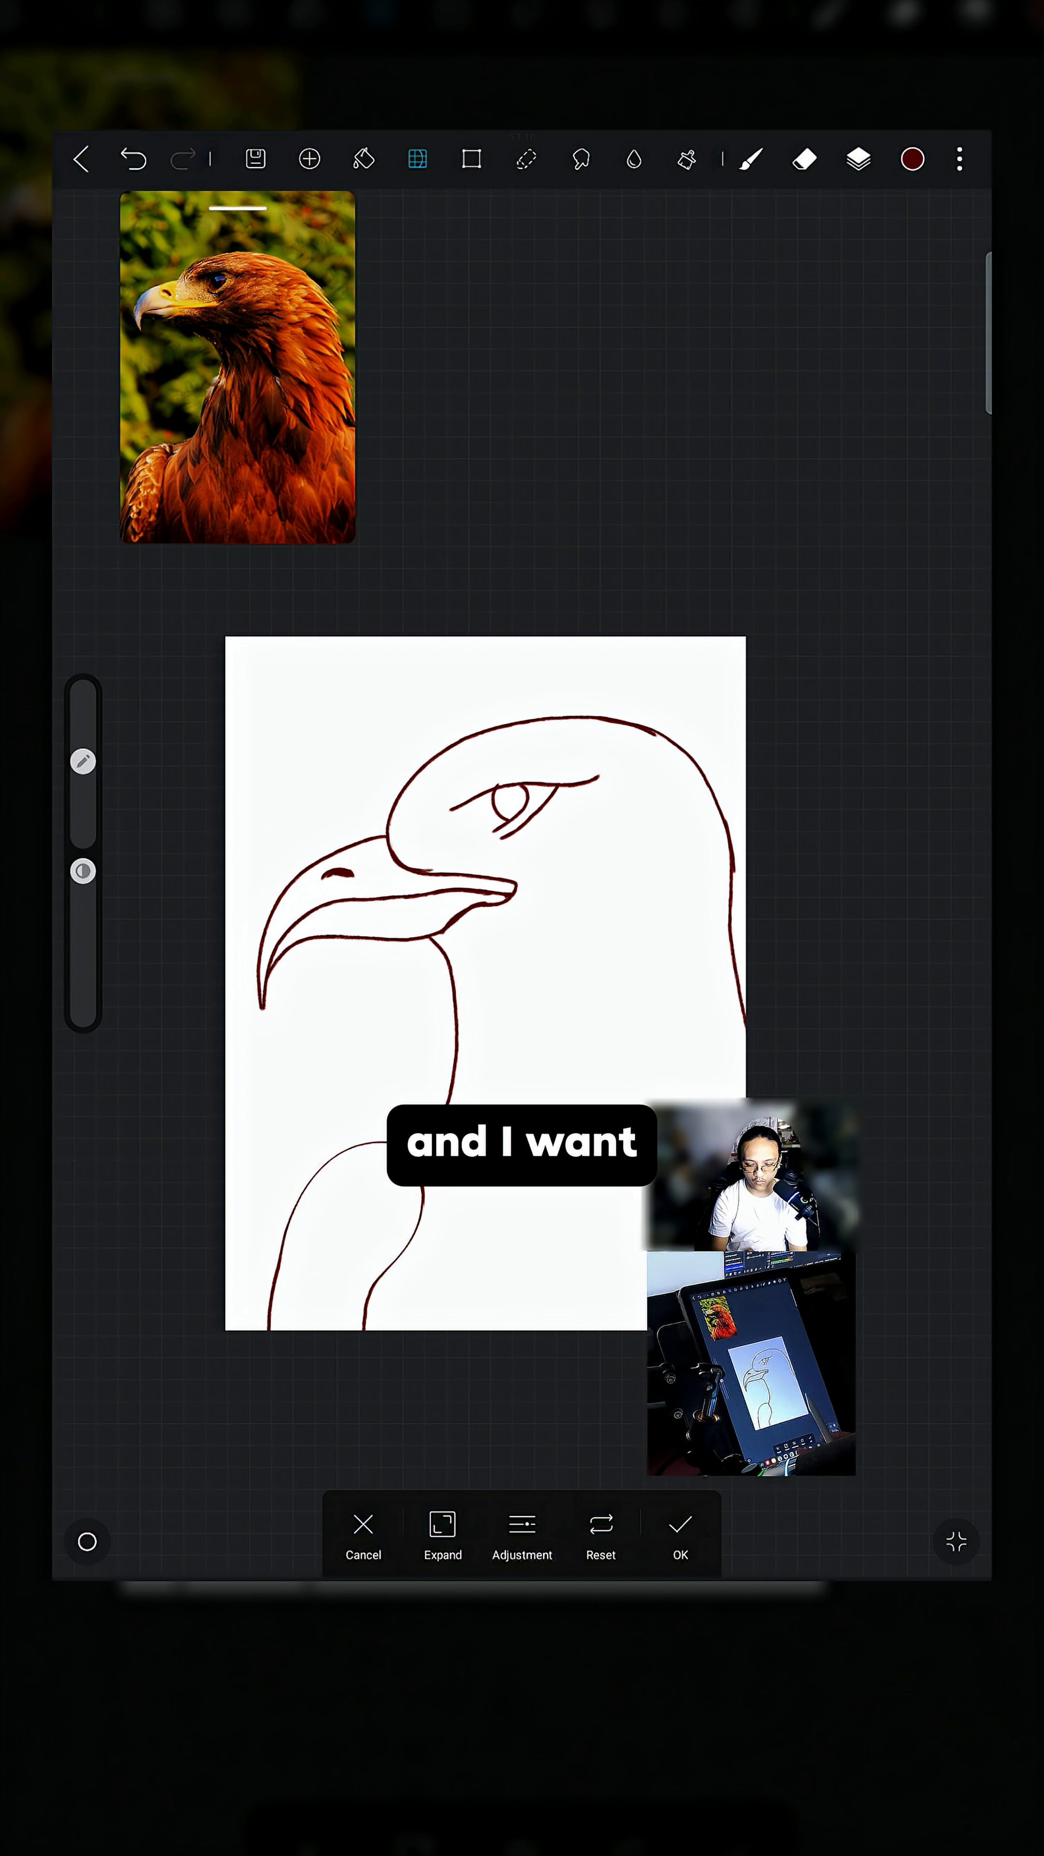
# Show the liquify mode list again with Expand still active.
pyautogui.click(442, 1536)
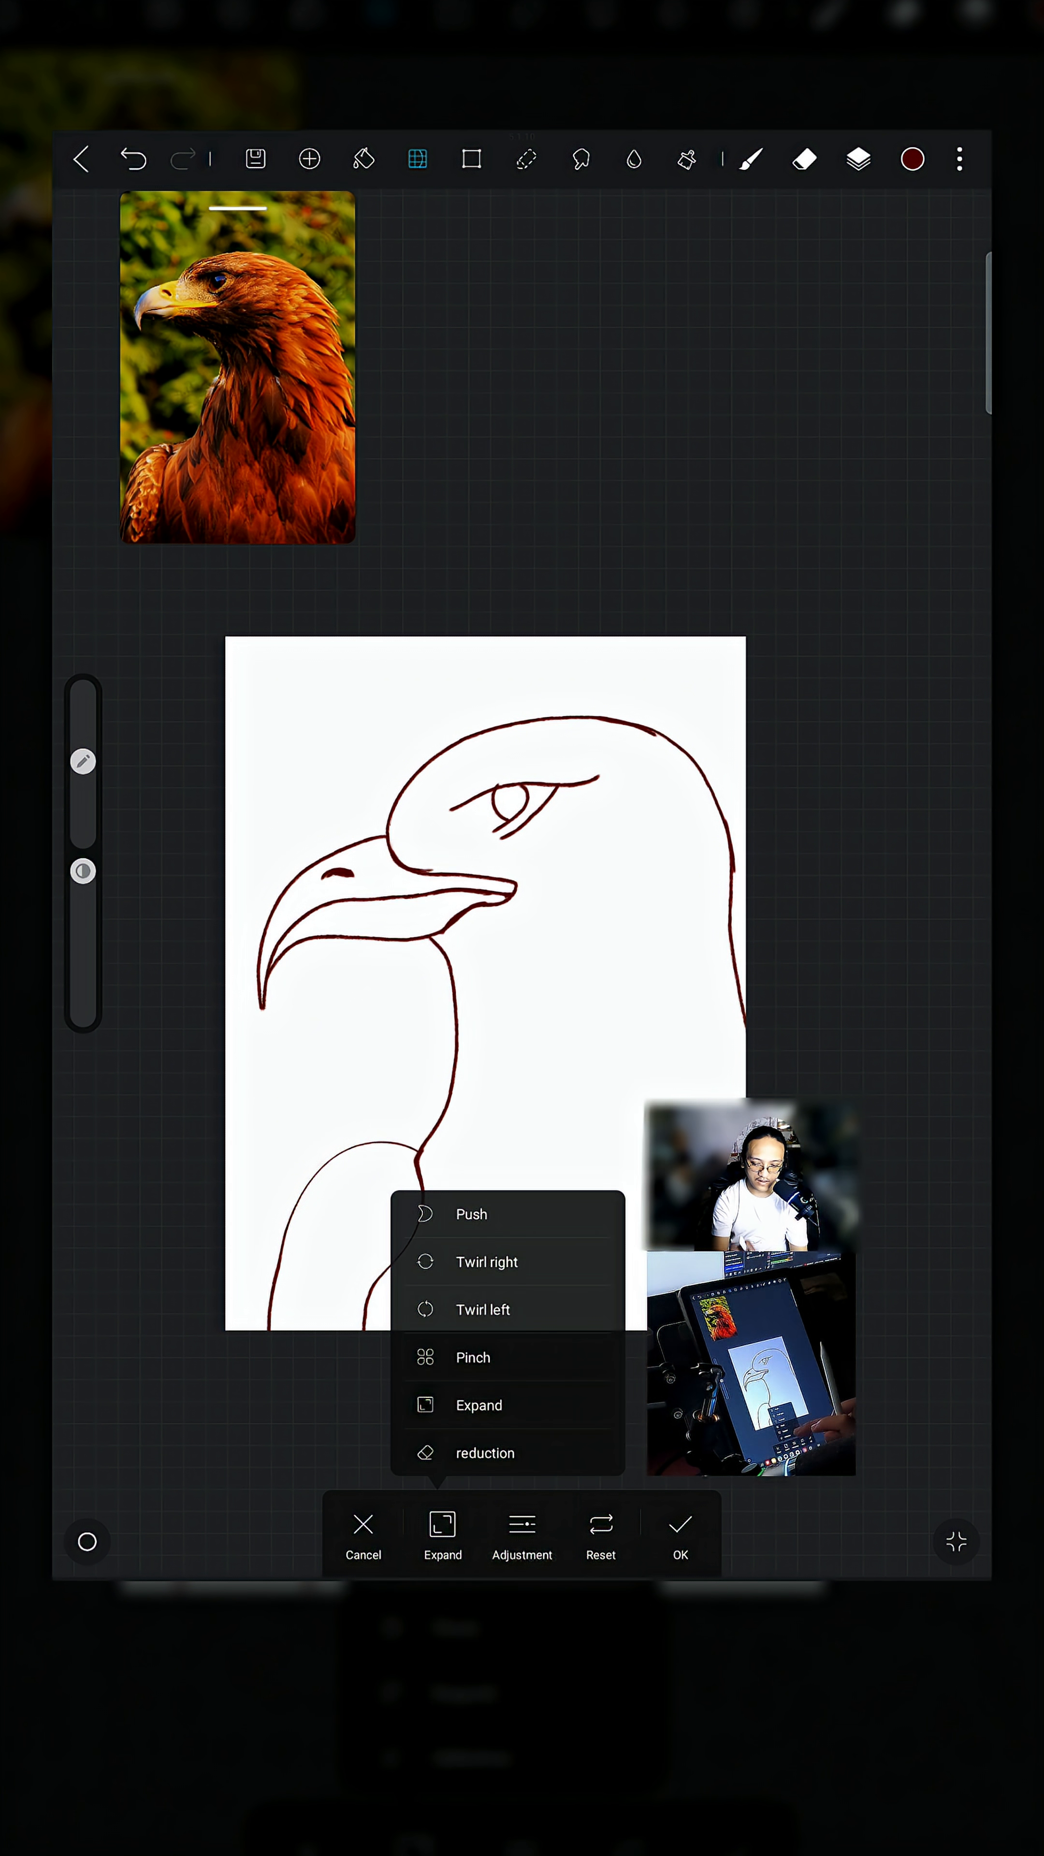
# Choose reduction mode briefly, then return the liquify mode to Push.
pyautogui.click(485, 1452)
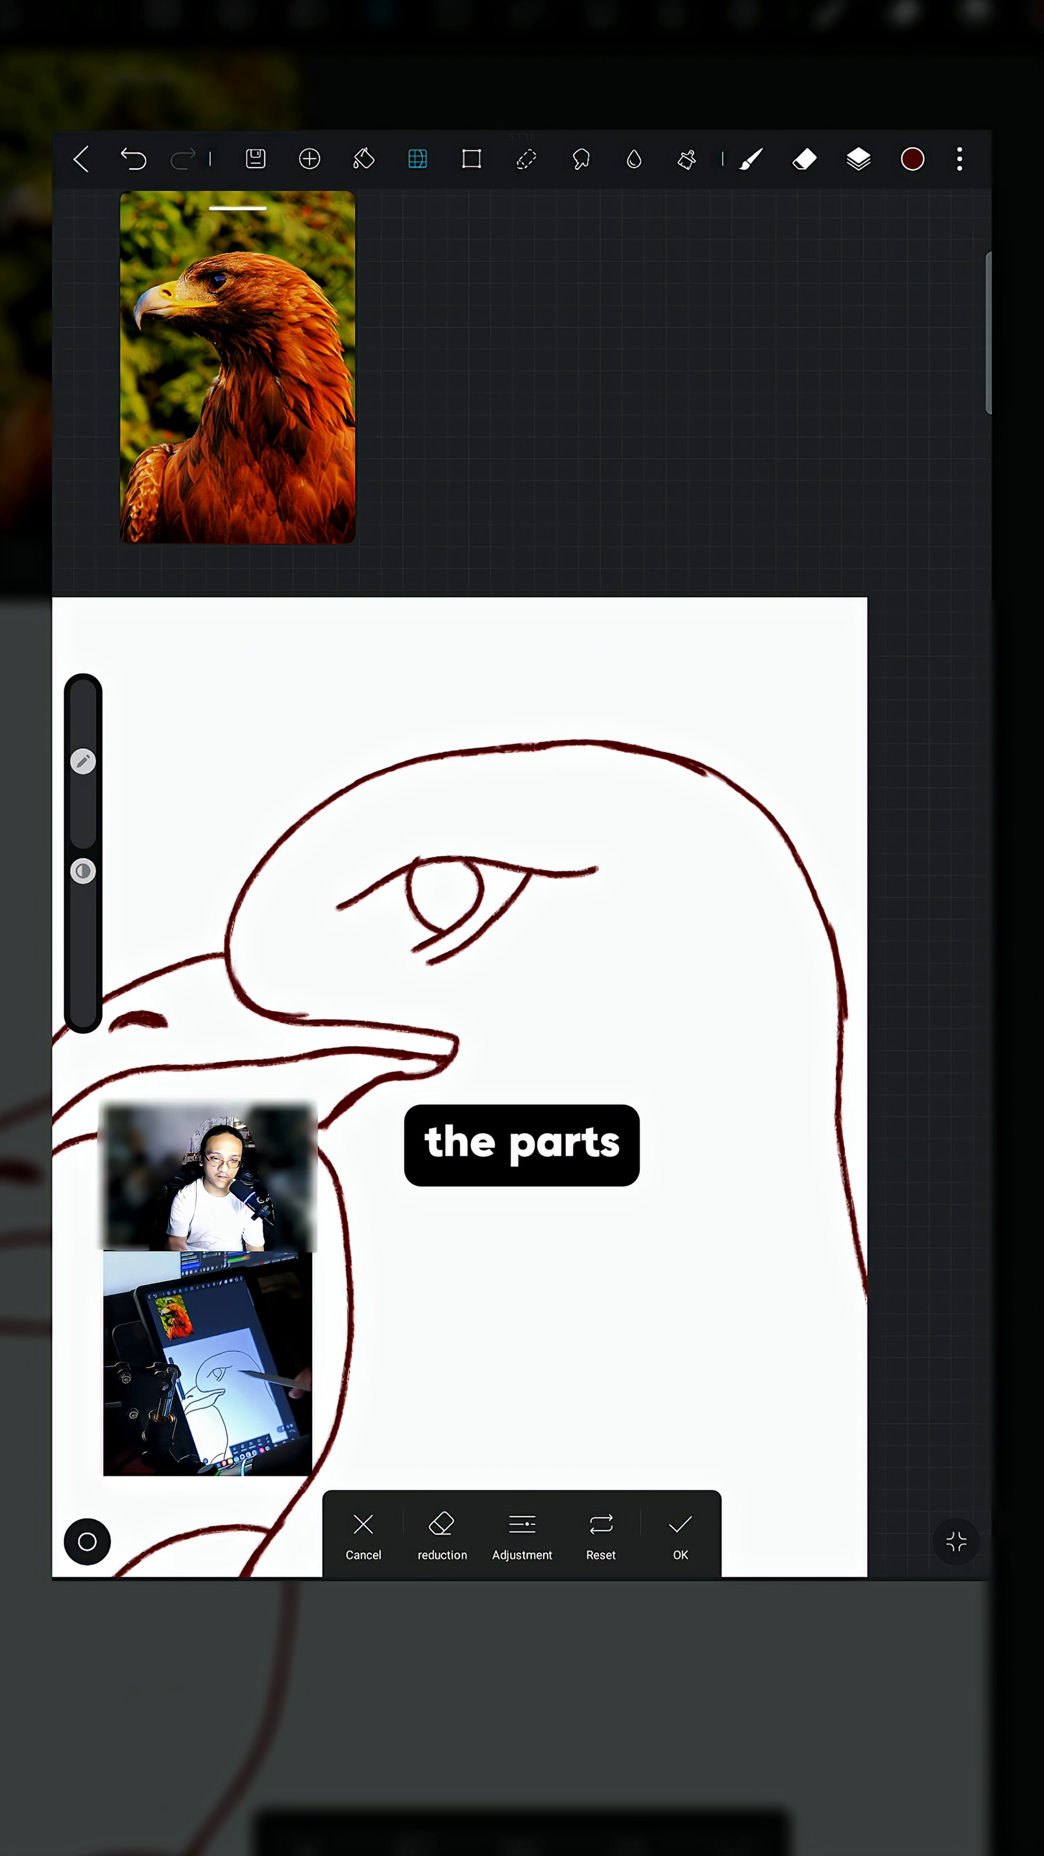
pyautogui.click(441, 1534)
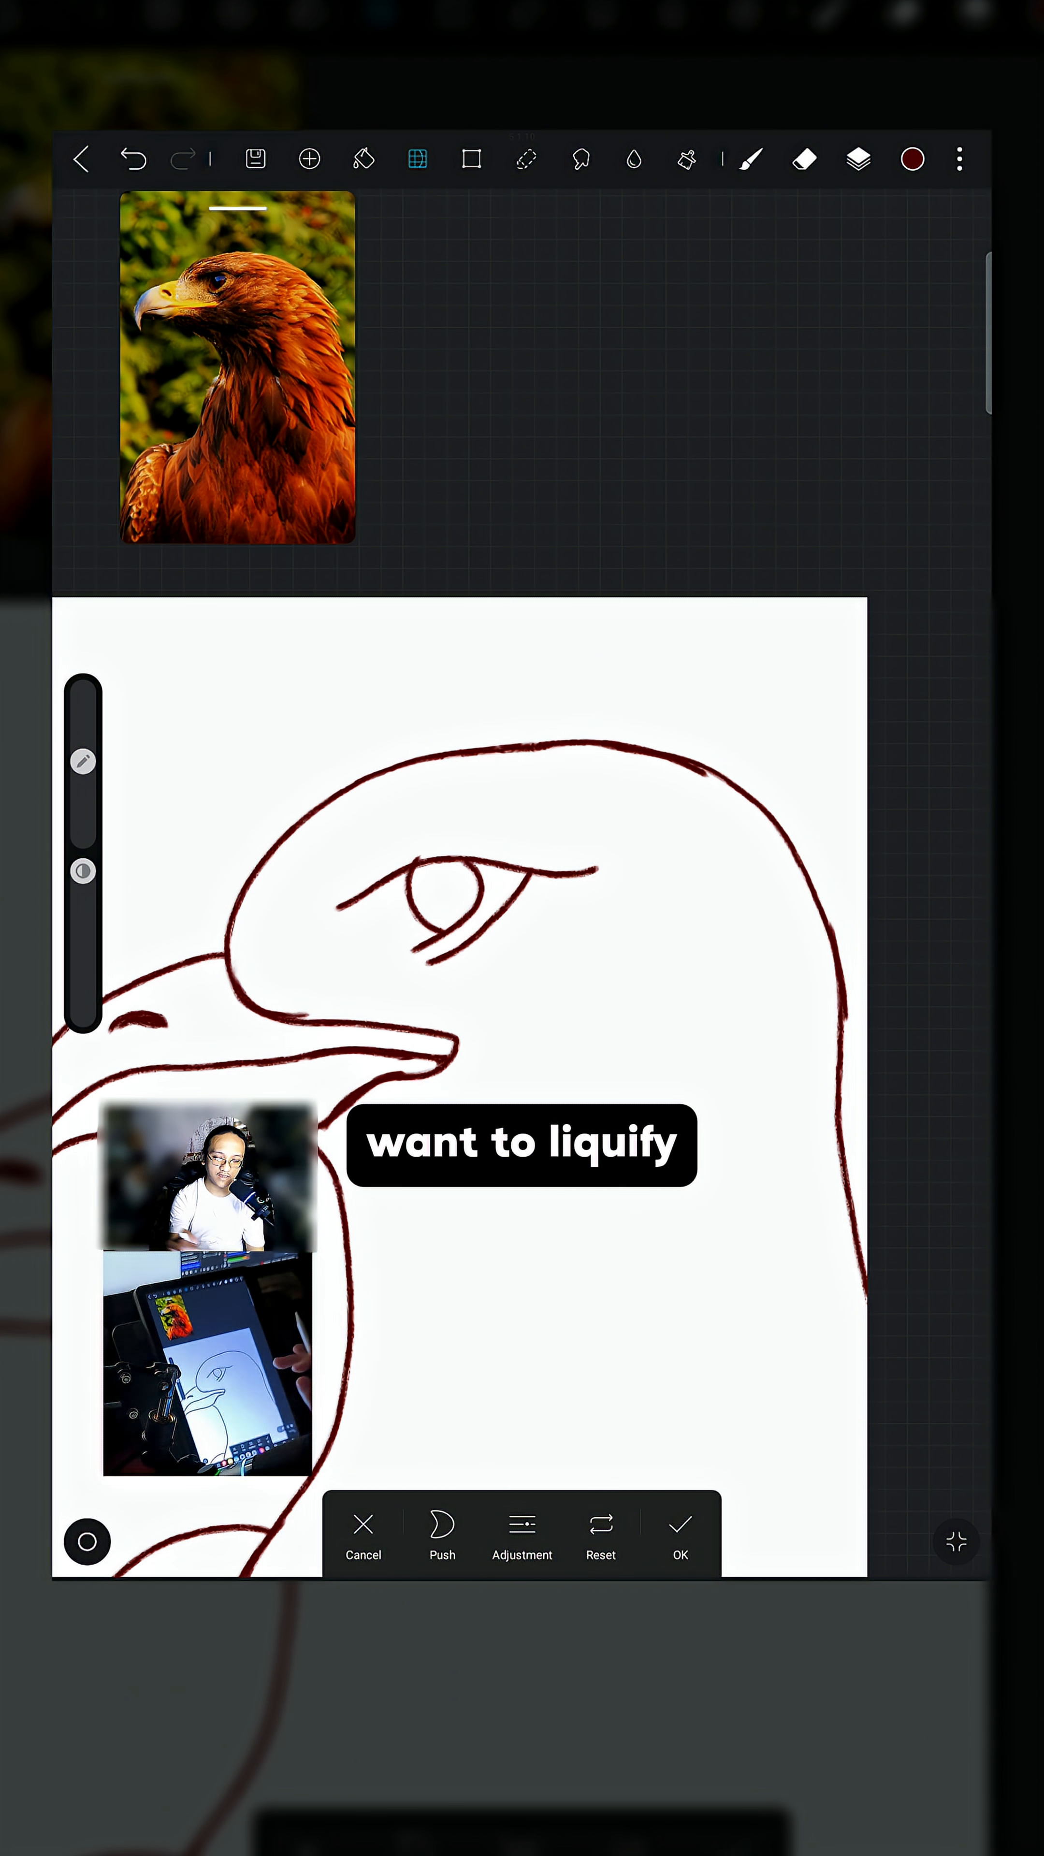